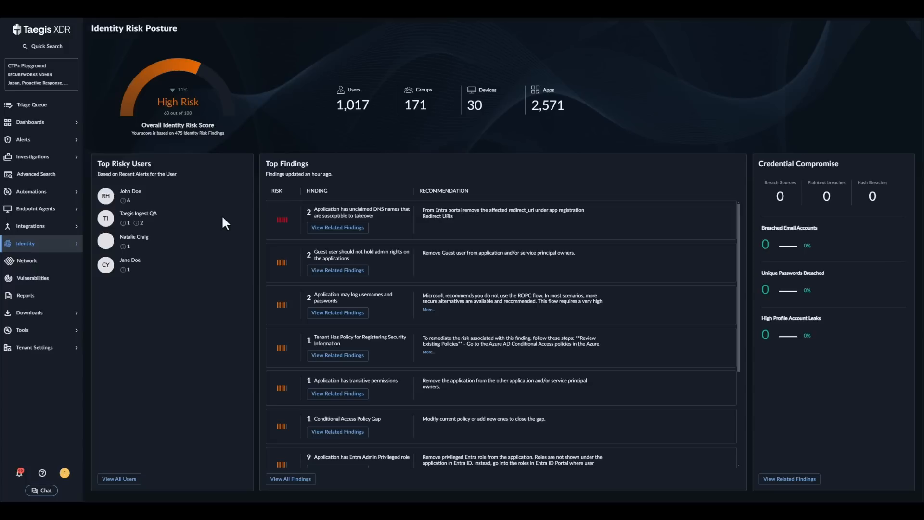
mouse_move(172, 222)
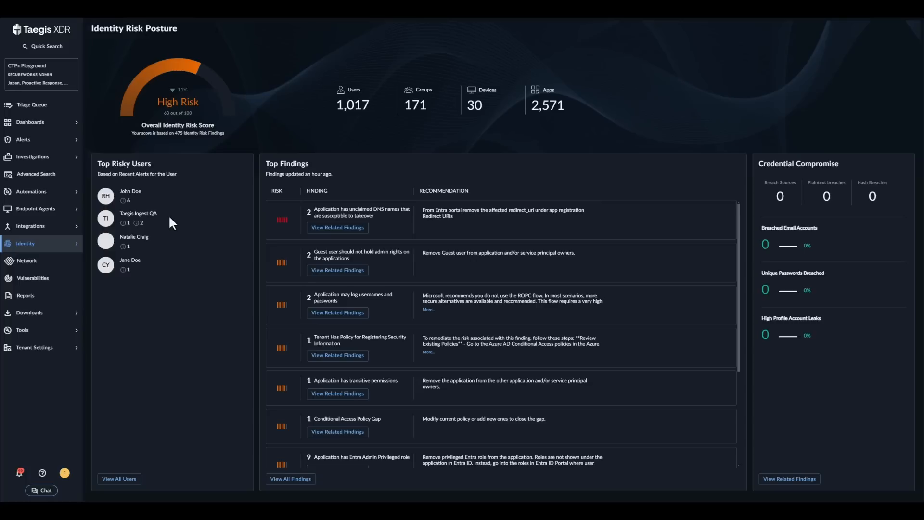
mouse_move(195, 218)
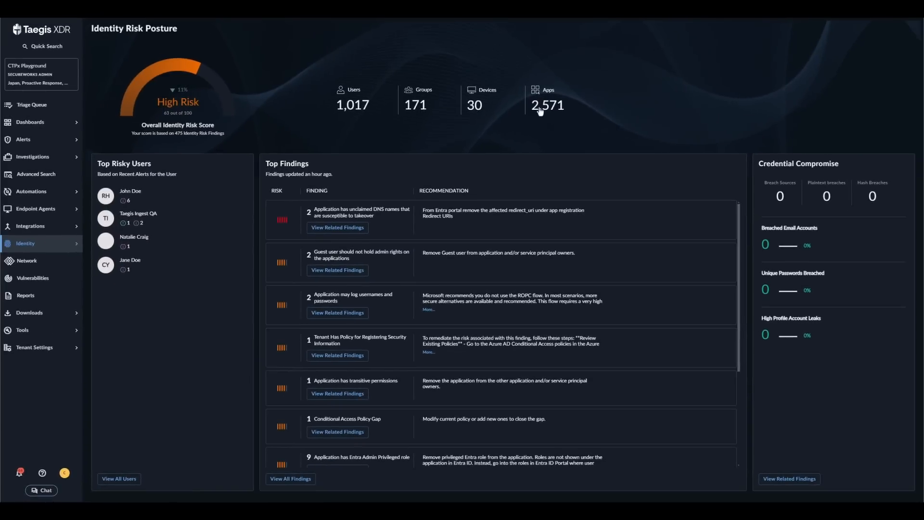
mouse_move(545, 110)
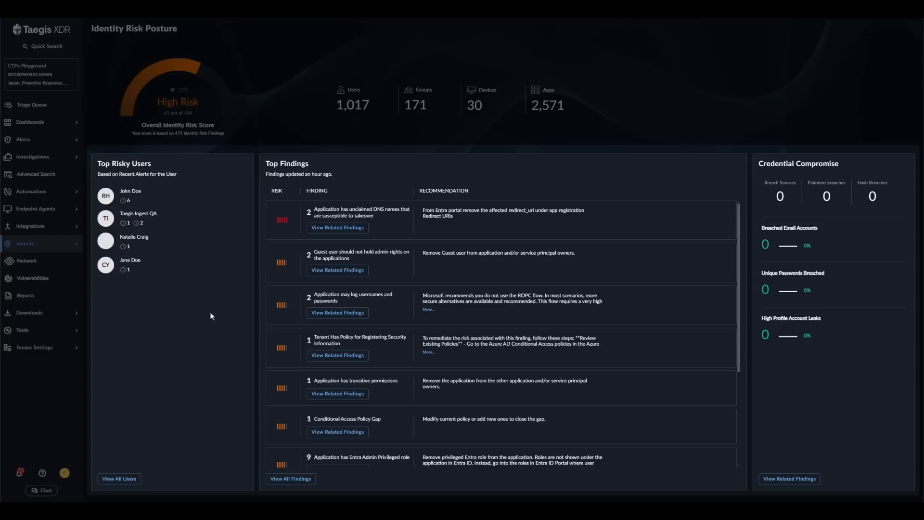
mouse_move(353, 174)
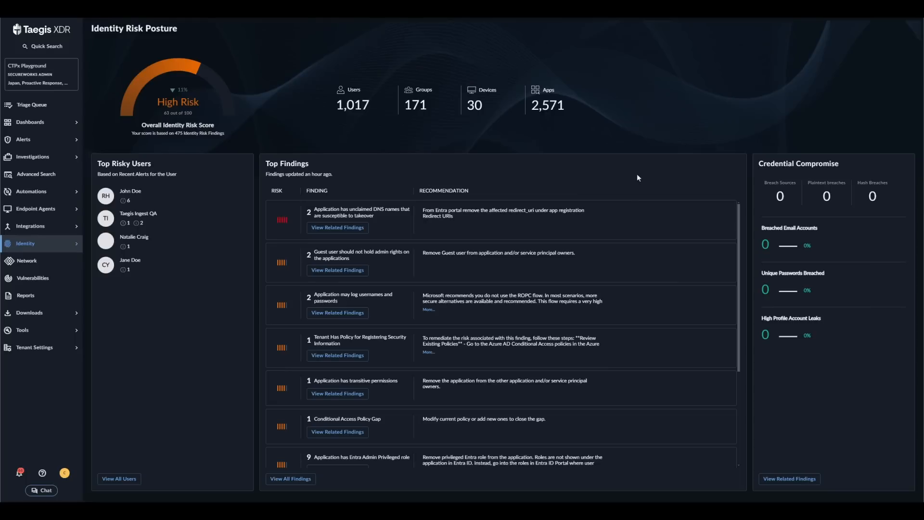
mouse_move(204, 195)
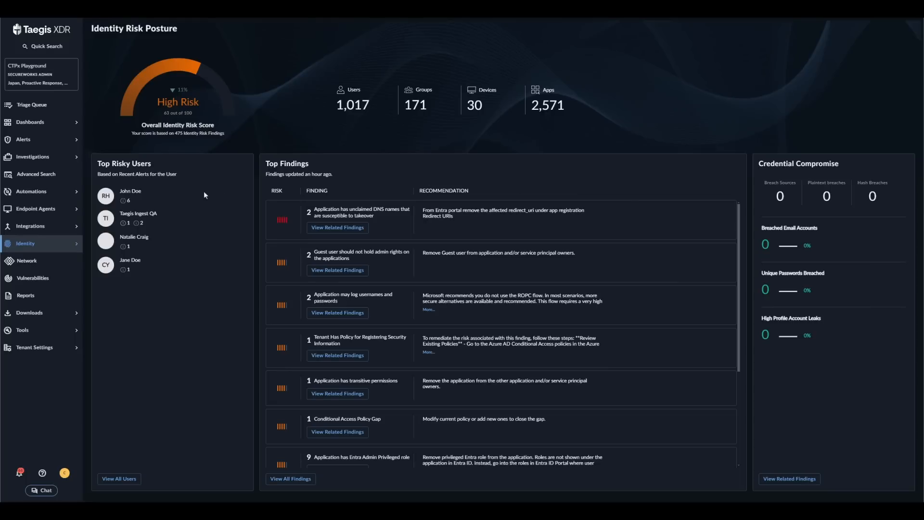
mouse_move(209, 203)
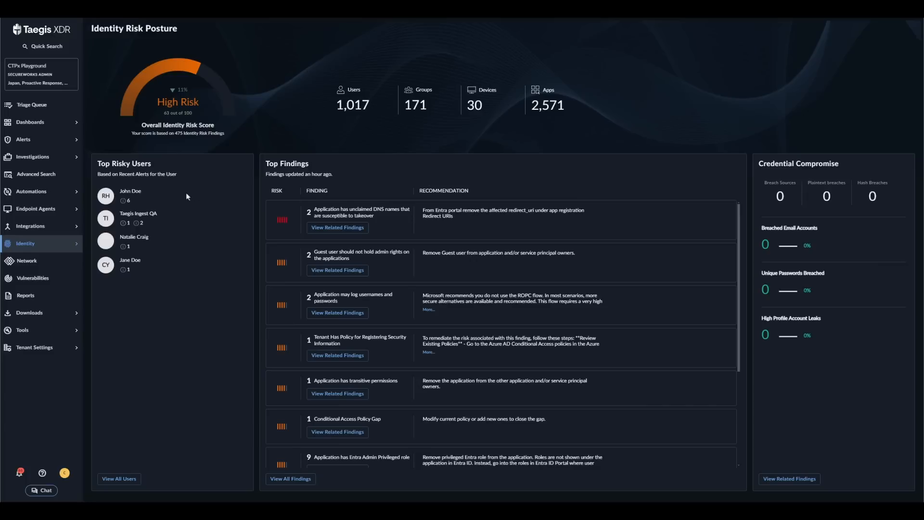
mouse_move(136, 227)
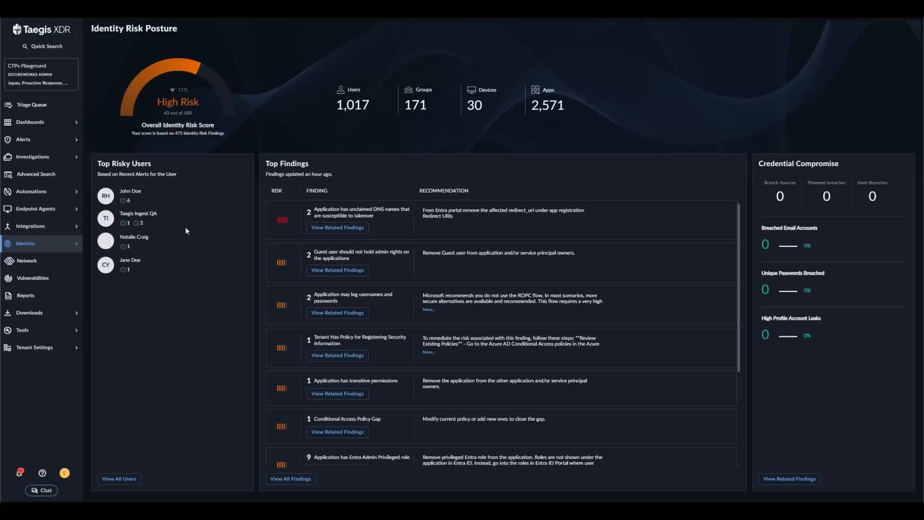
mouse_move(159, 208)
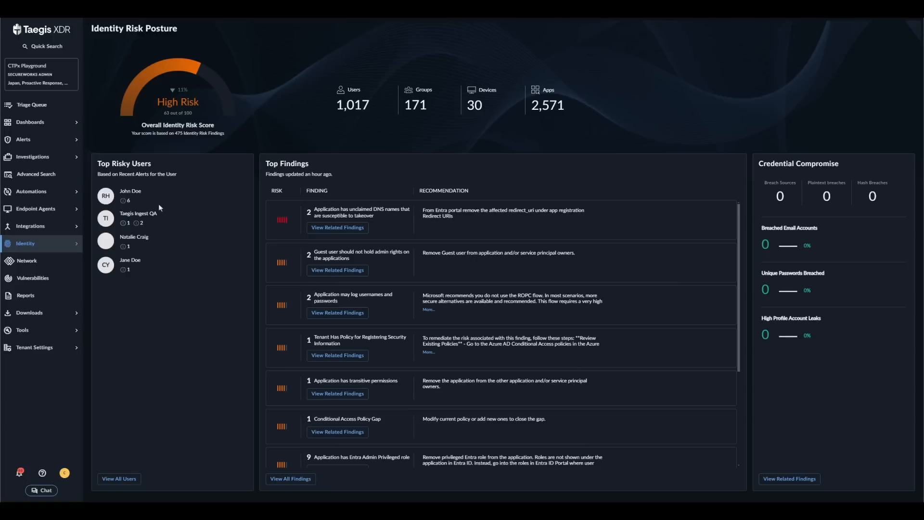
left_click(130, 191)
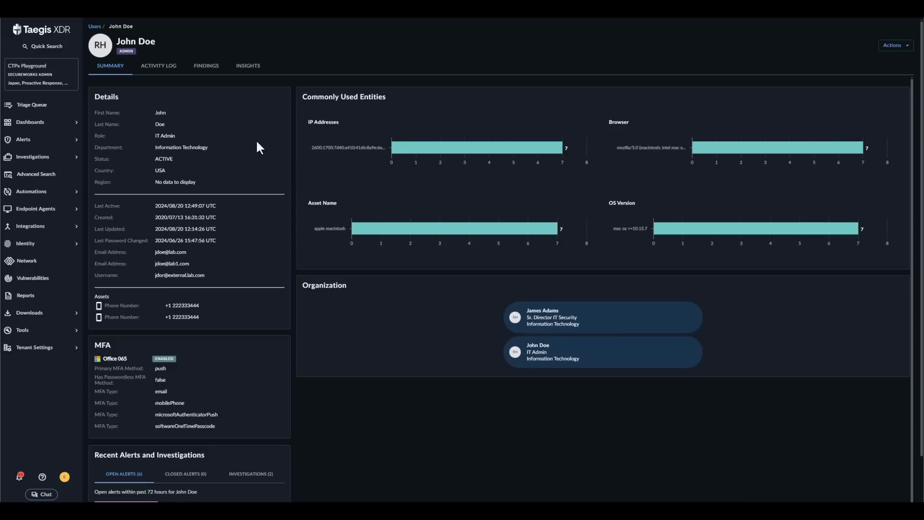
mouse_move(180, 58)
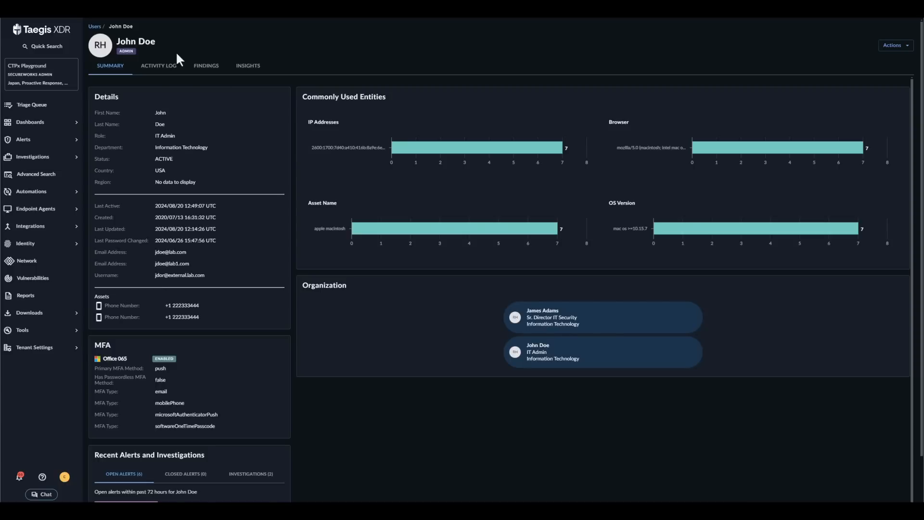
mouse_move(189, 98)
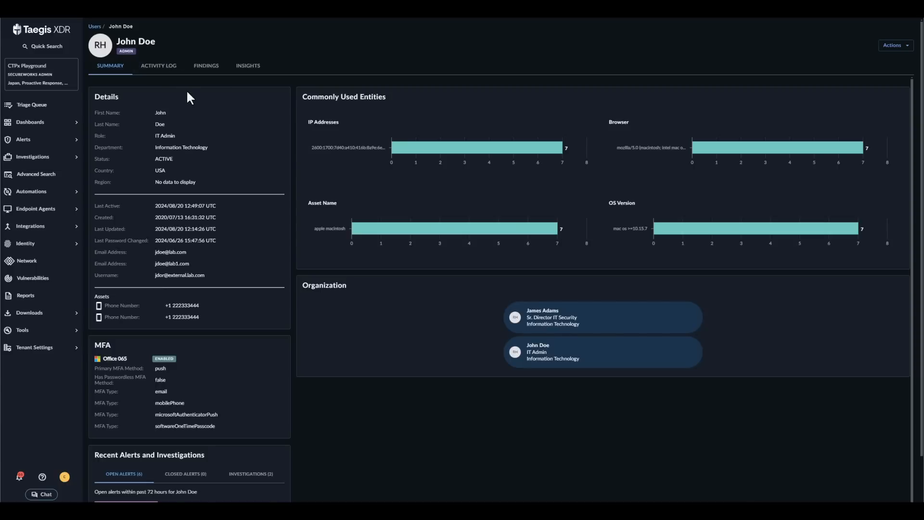
mouse_move(233, 128)
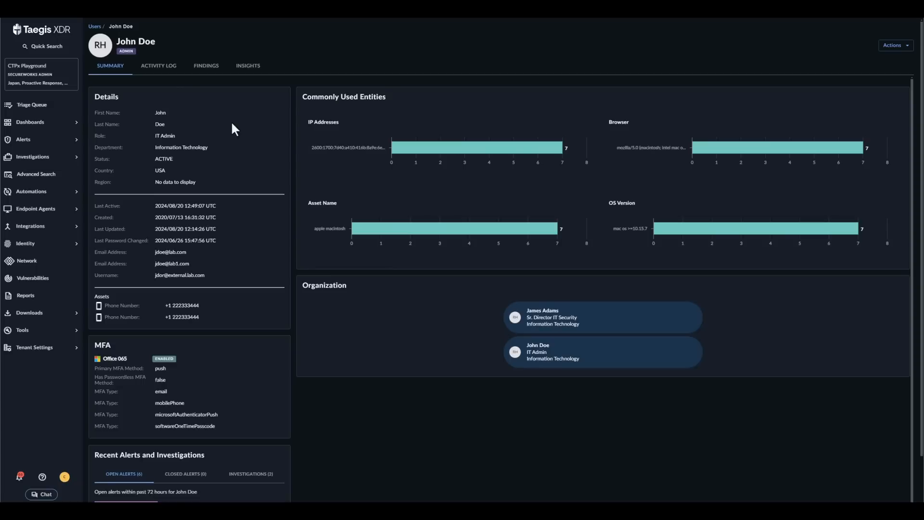
mouse_move(189, 140)
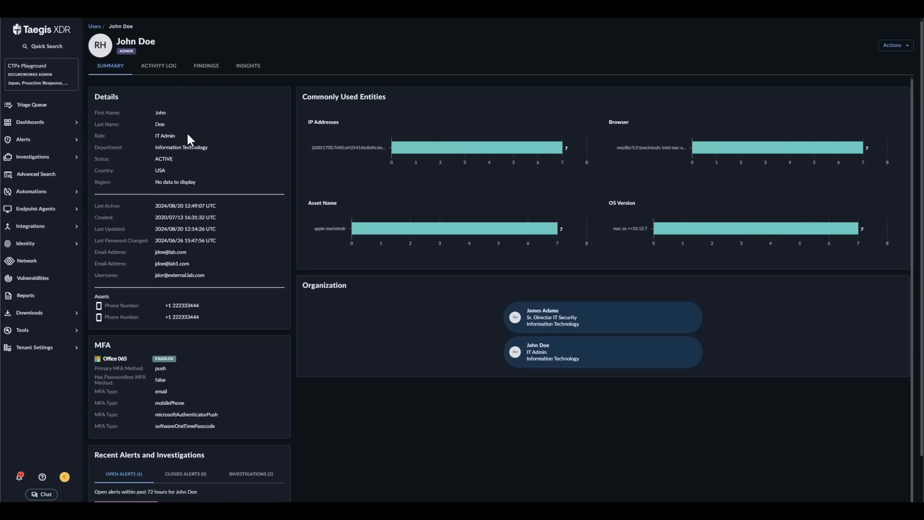
mouse_move(220, 226)
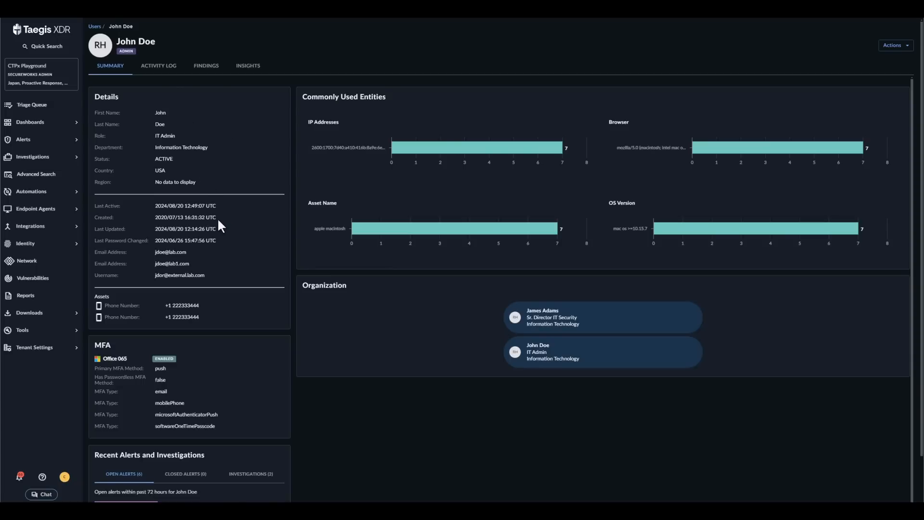
mouse_move(208, 242)
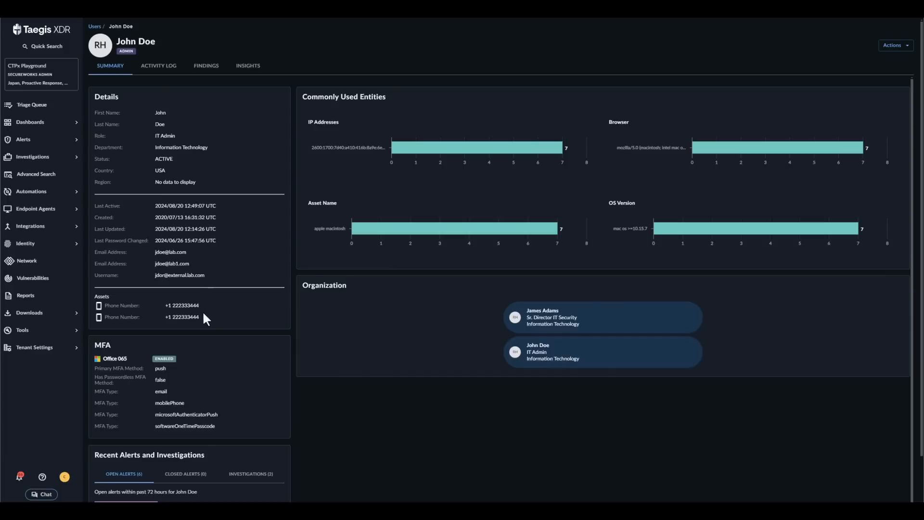
mouse_move(229, 323)
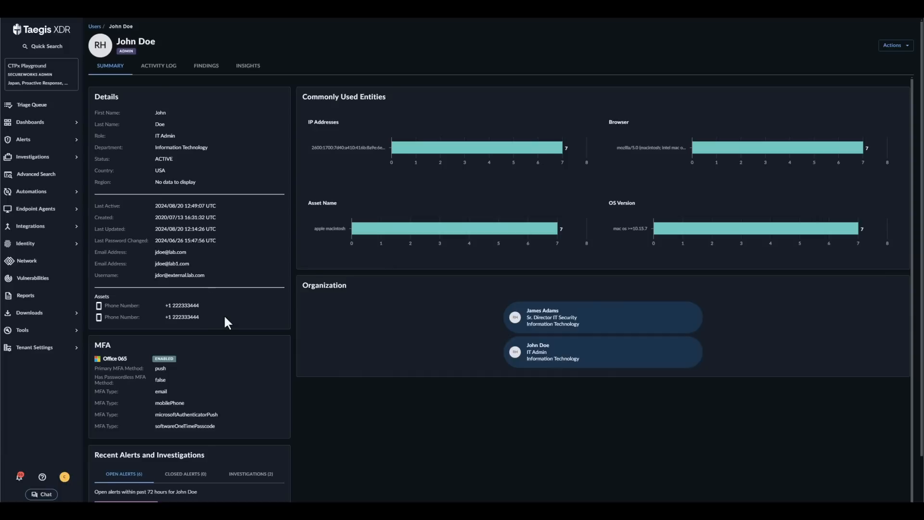
scroll("down", 3)
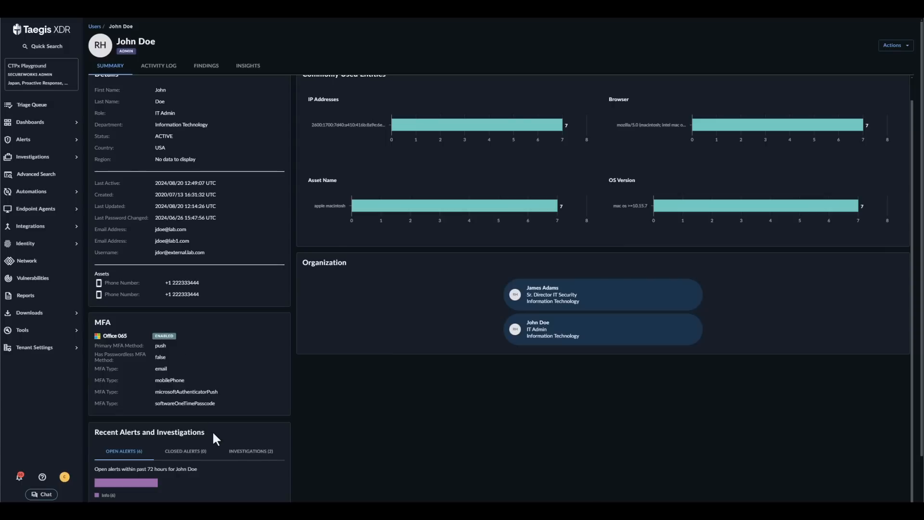
scroll("down", 3)
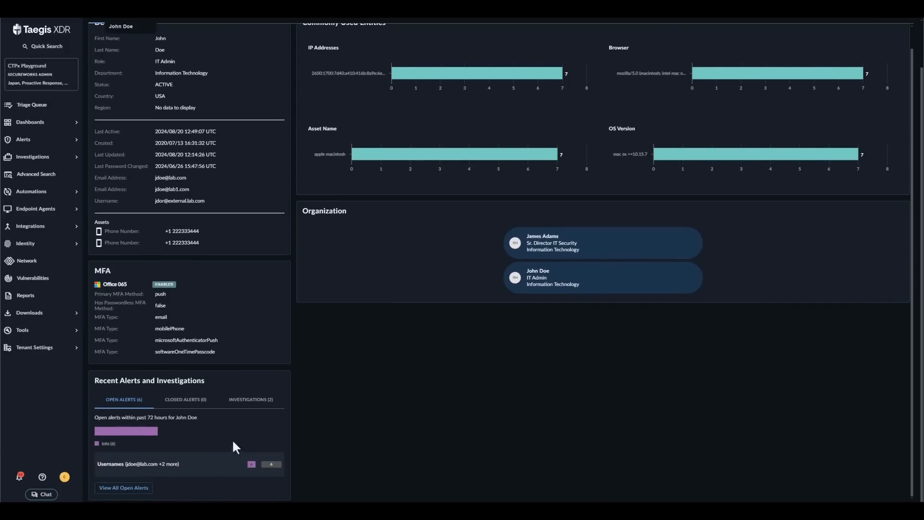
scroll("up", 3)
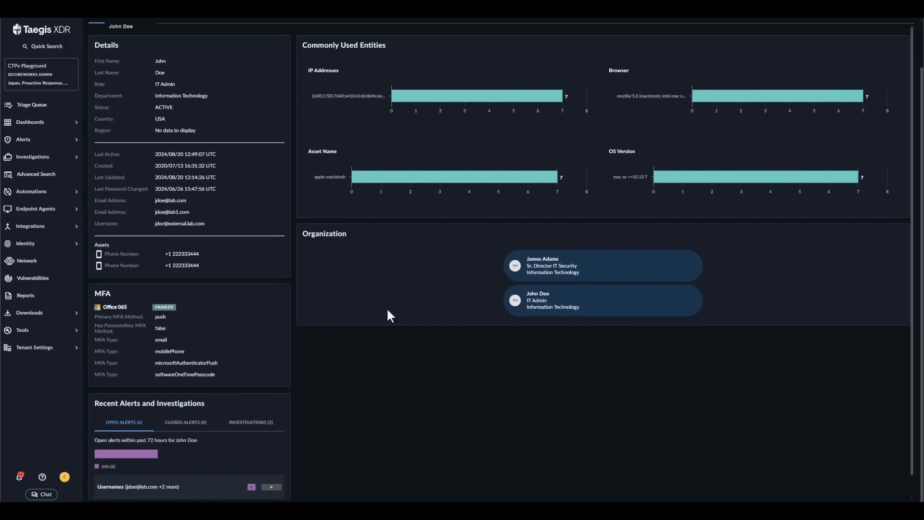
mouse_move(472, 53)
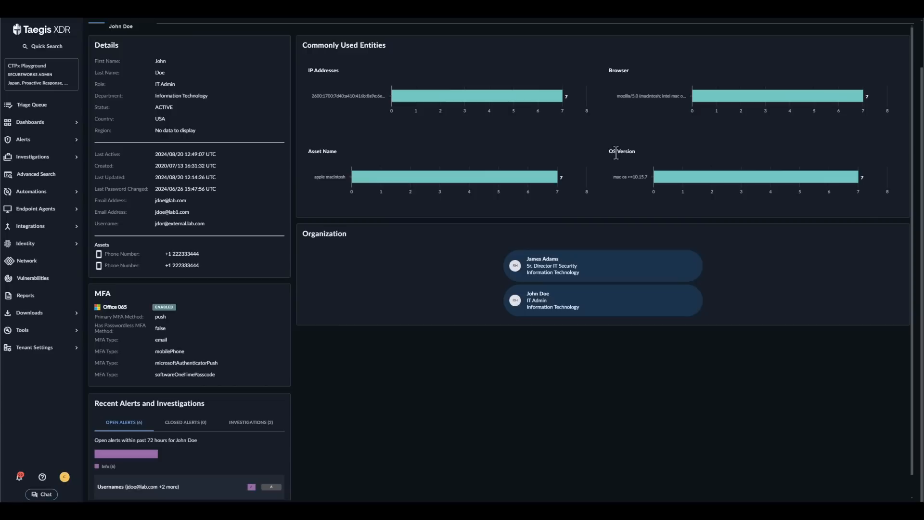
mouse_move(672, 178)
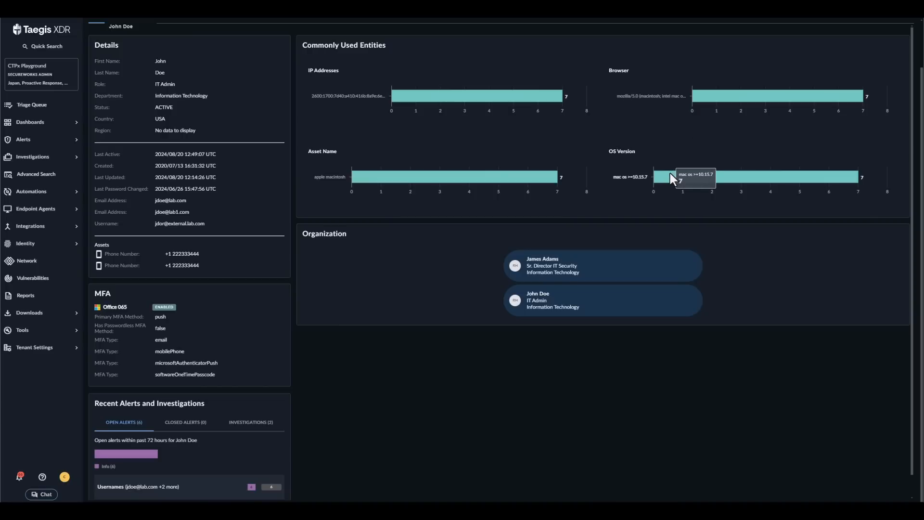
mouse_move(661, 156)
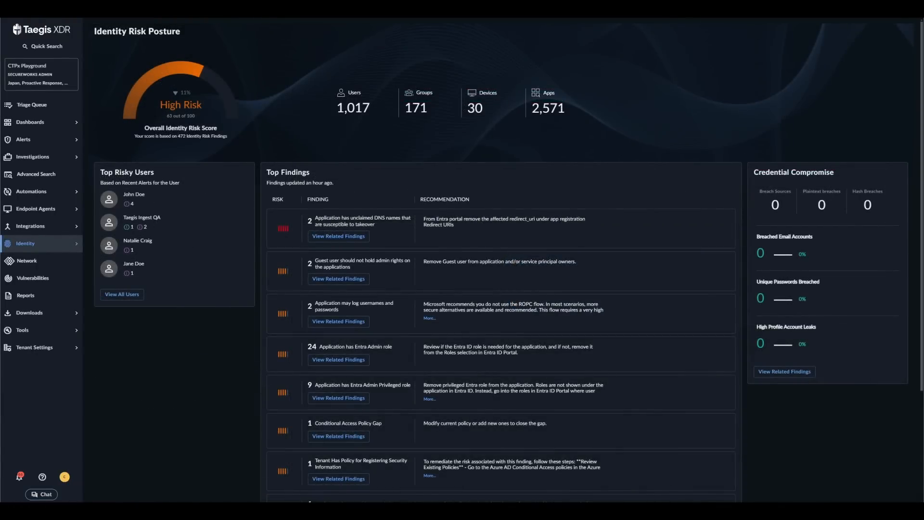
mouse_move(379, 199)
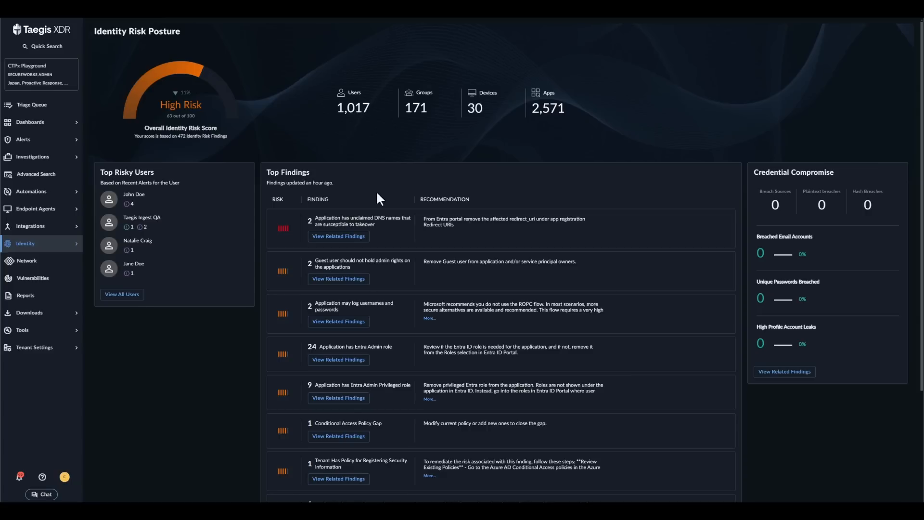
mouse_move(371, 191)
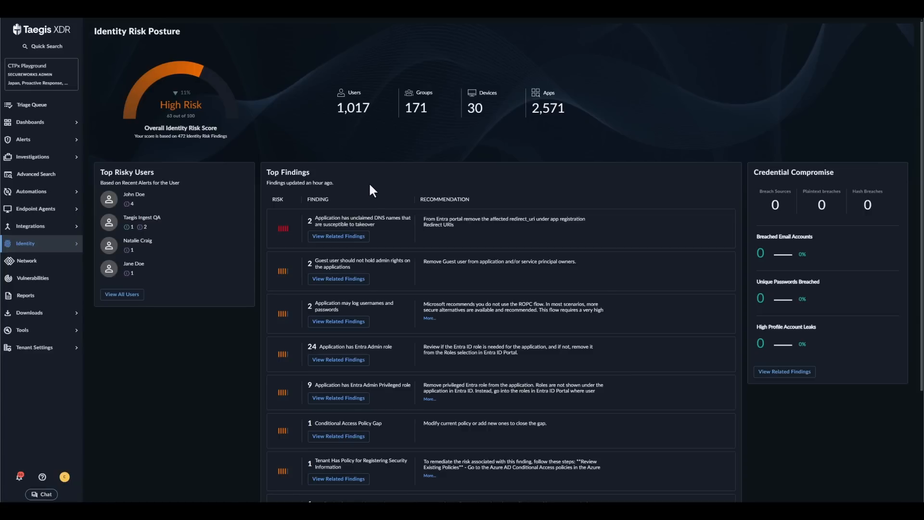
mouse_move(410, 227)
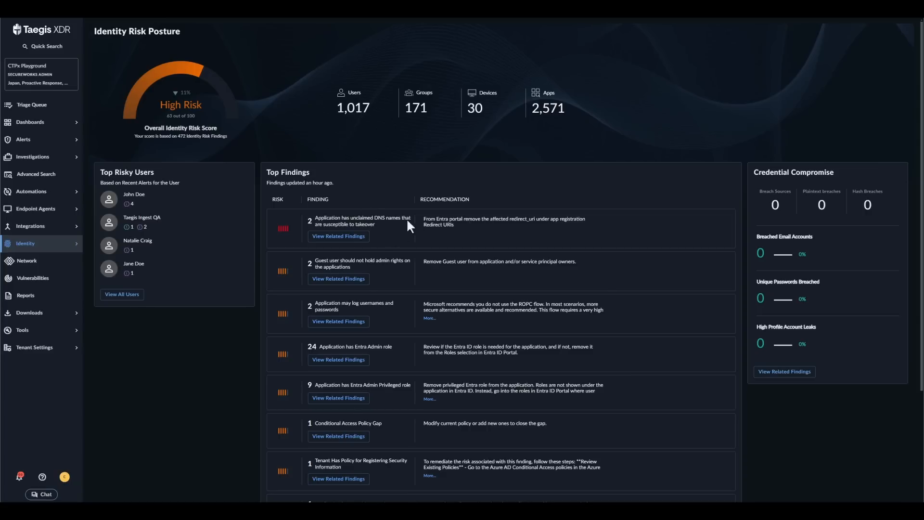
- Scroll the Identity Risk Posture dashboard to the top findings and credential compromise summary
scroll("down", 3)
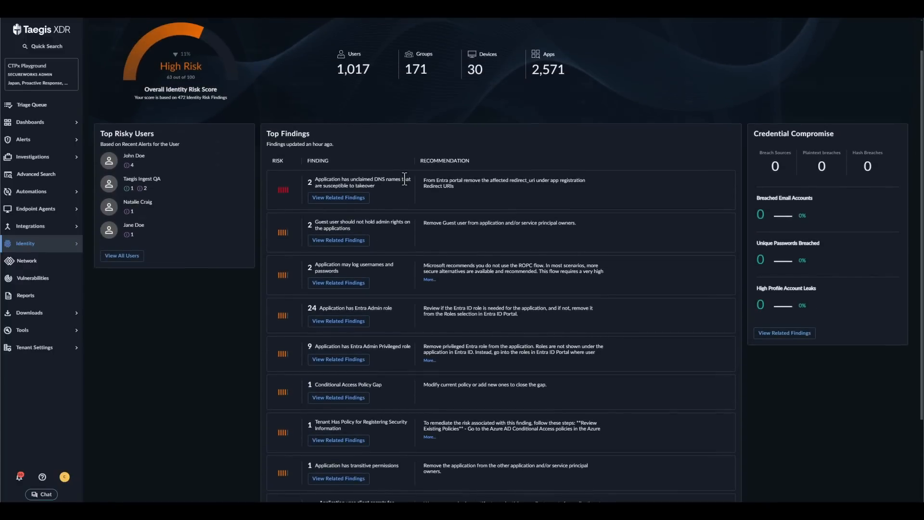
- View the related findings for applications with unclaimed DNS names susceptible to takeover
left_click(338, 198)
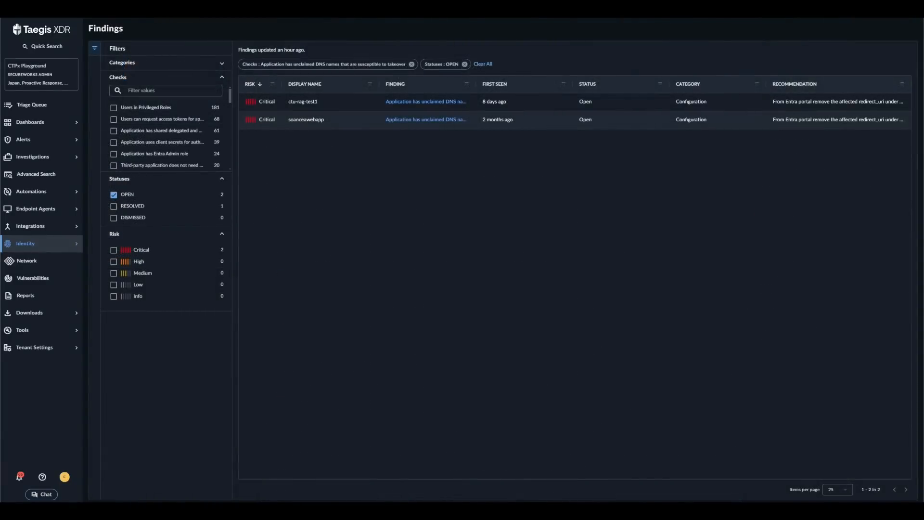
mouse_move(257, 136)
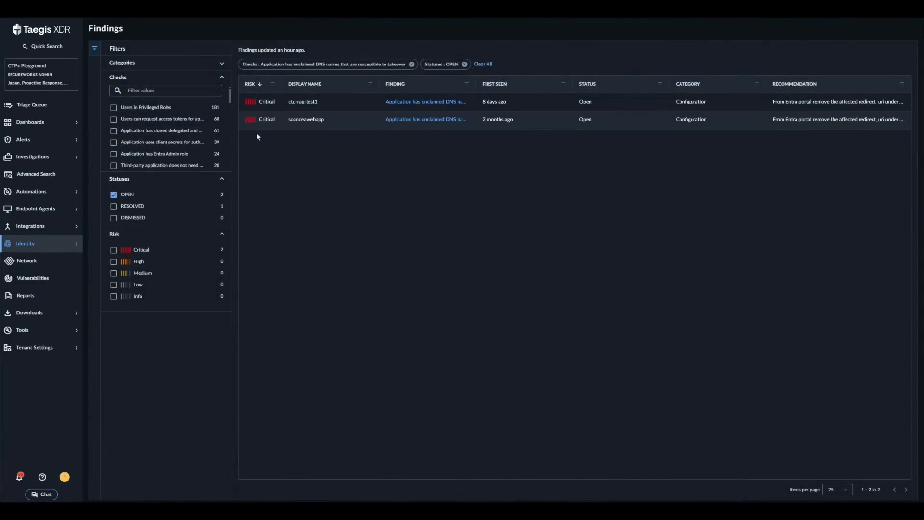
mouse_move(272, 147)
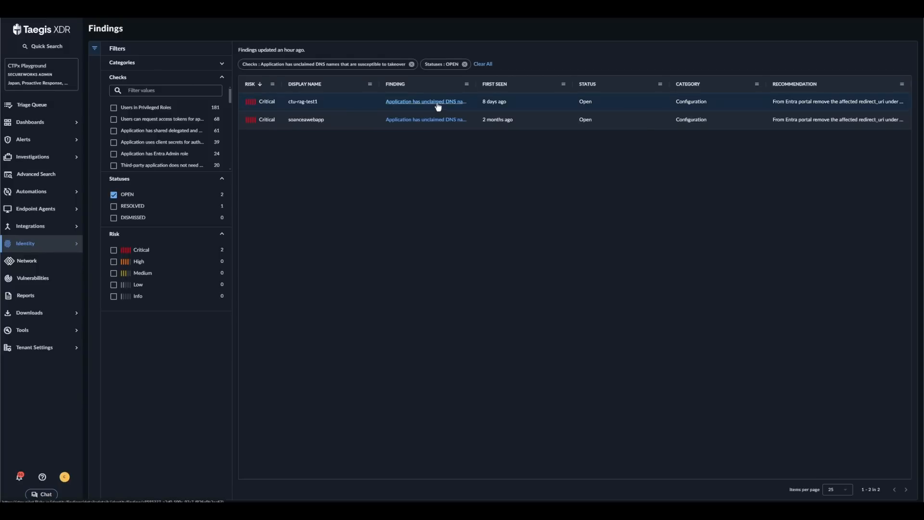
left_click(425, 101)
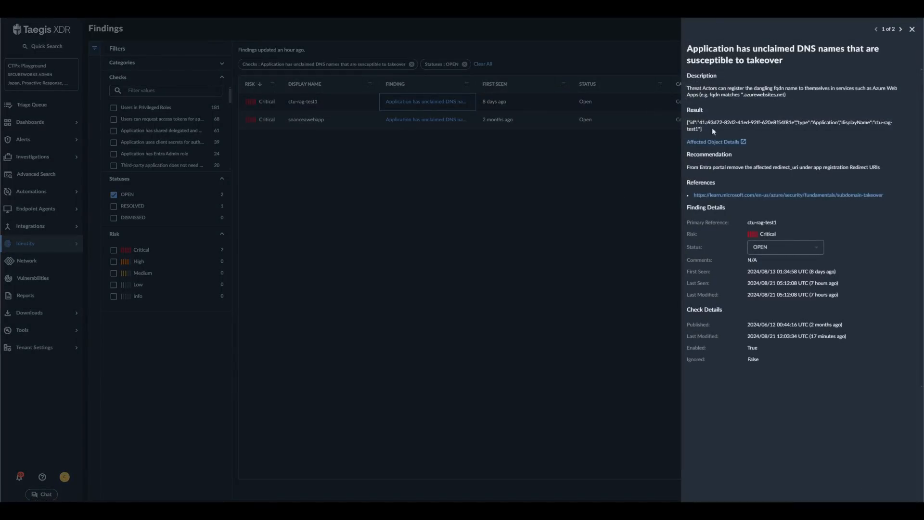
mouse_move(759, 143)
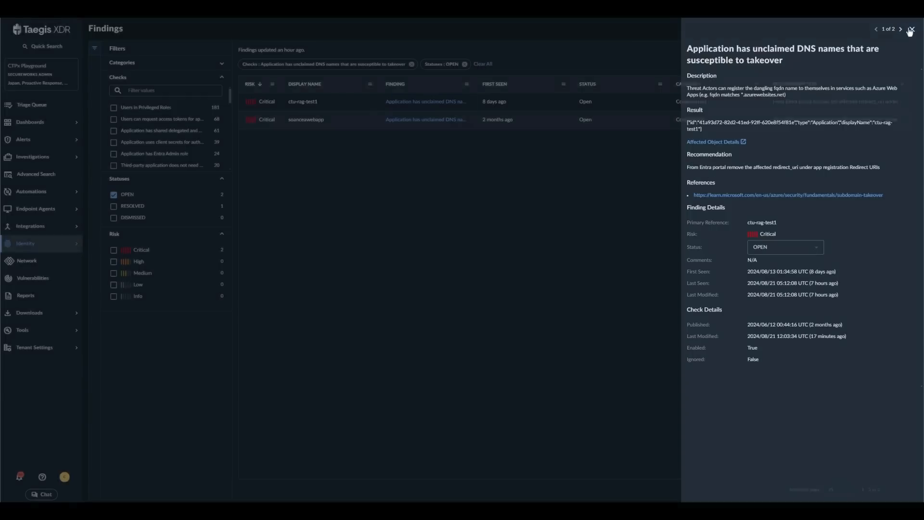
left_click(910, 30)
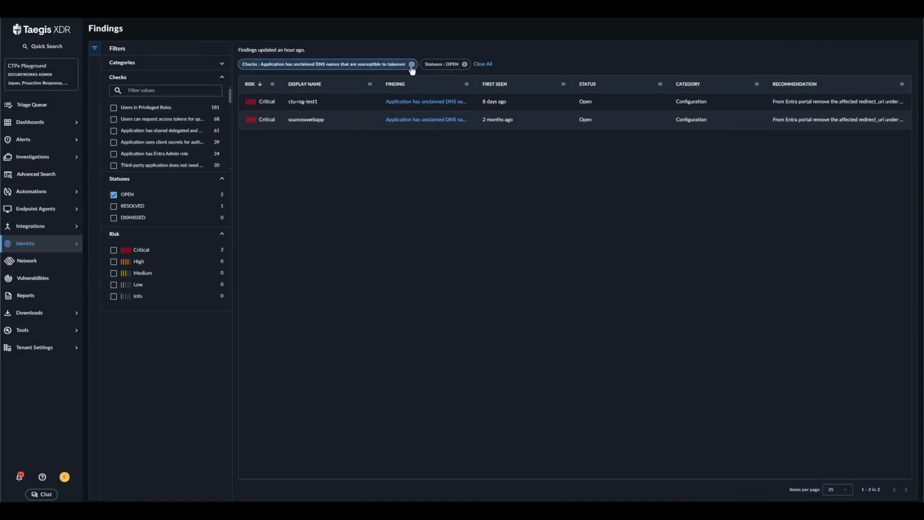
- Go back to Identity Overview to review the Credential Compromise breach counts
left_click(411, 64)
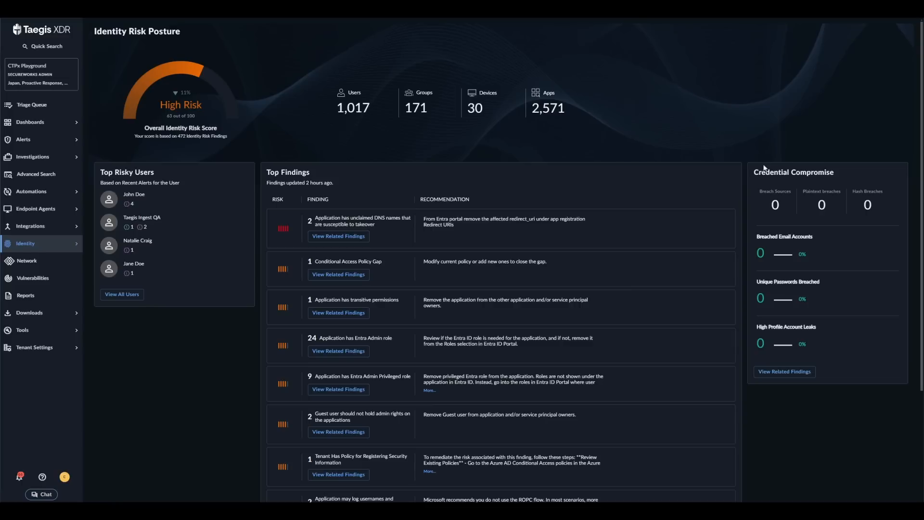
mouse_move(796, 182)
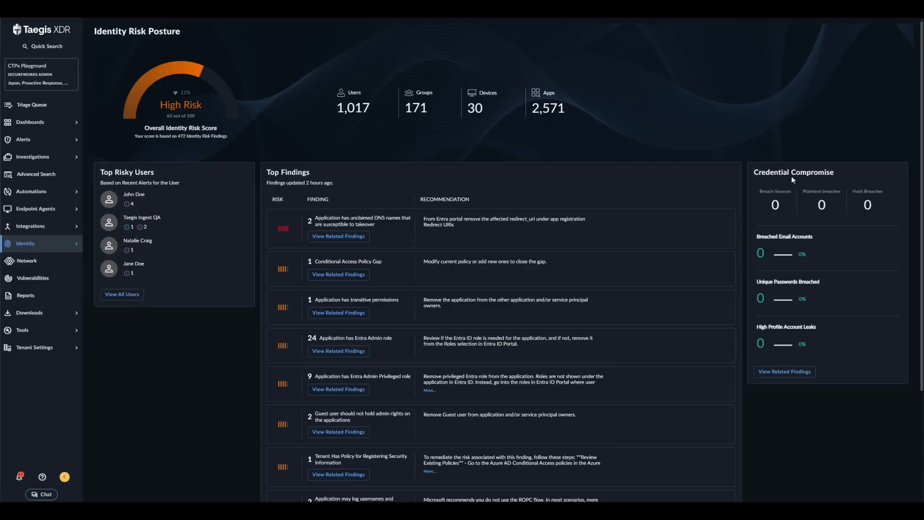
mouse_move(831, 220)
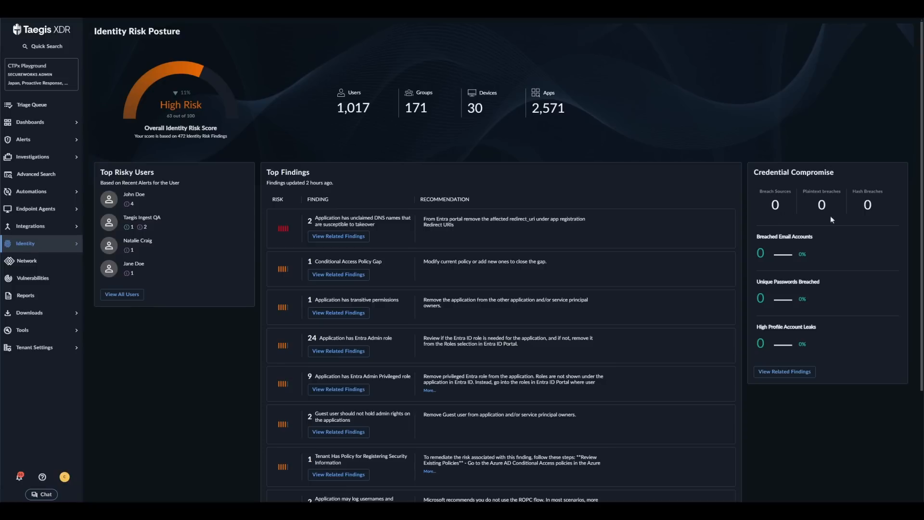
mouse_move(833, 213)
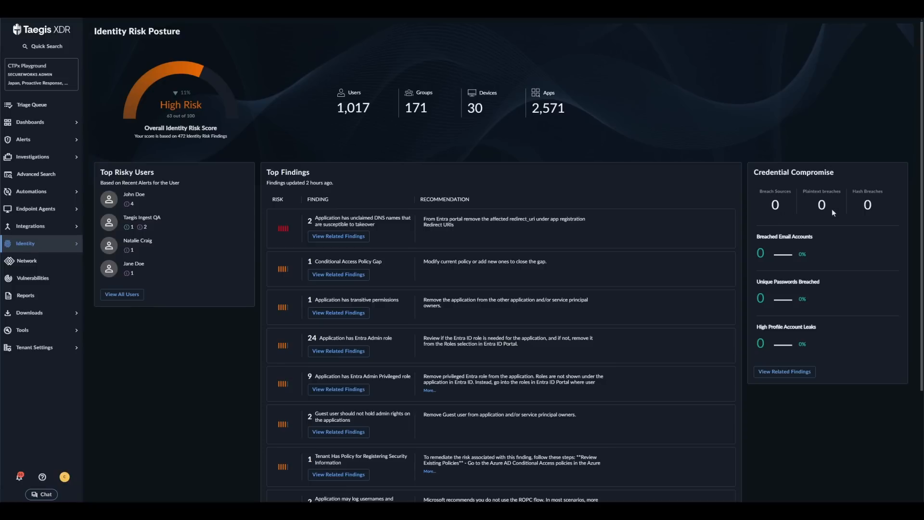
mouse_move(874, 218)
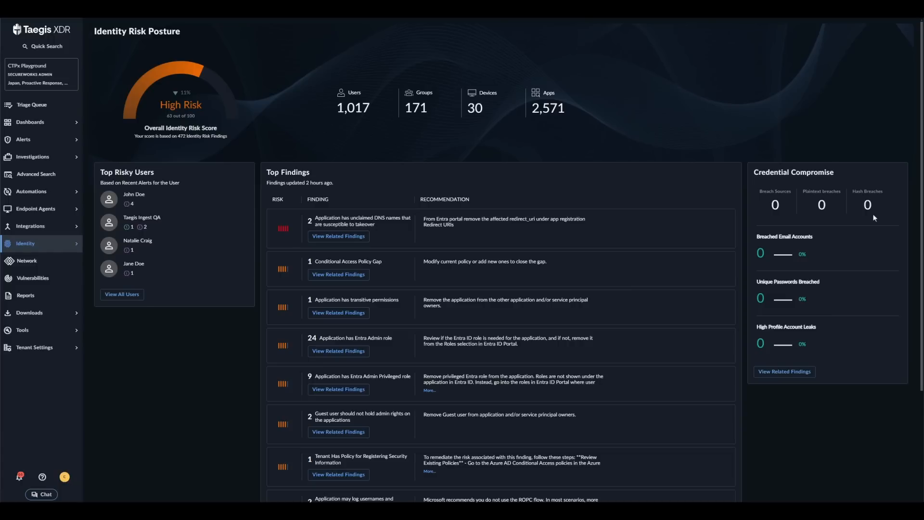
mouse_move(818, 249)
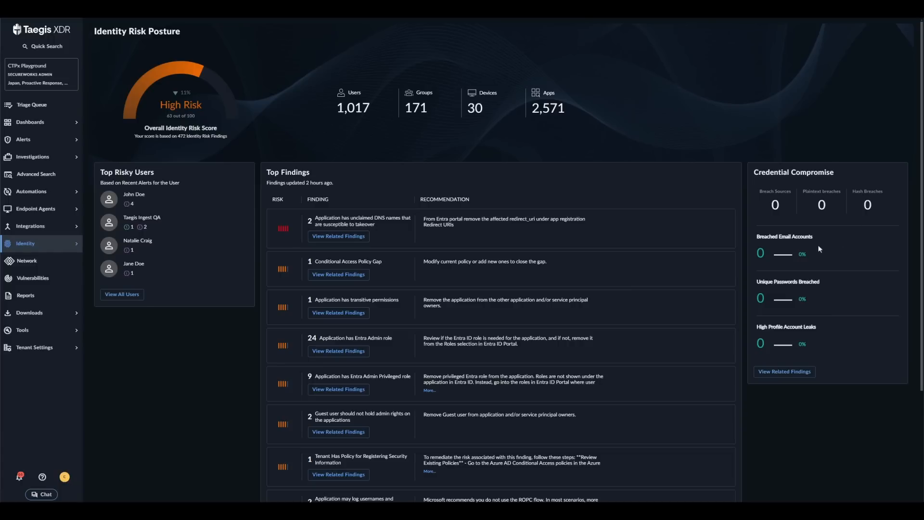
mouse_move(828, 301)
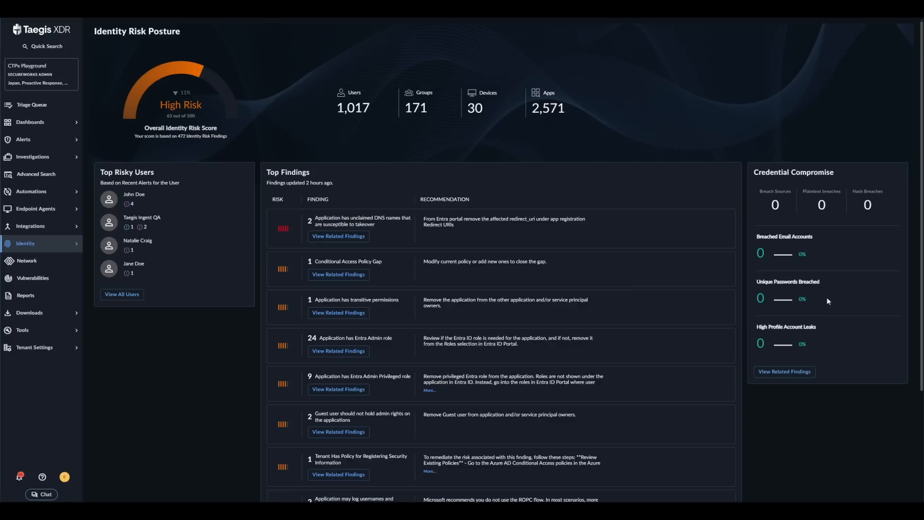
mouse_move(826, 330)
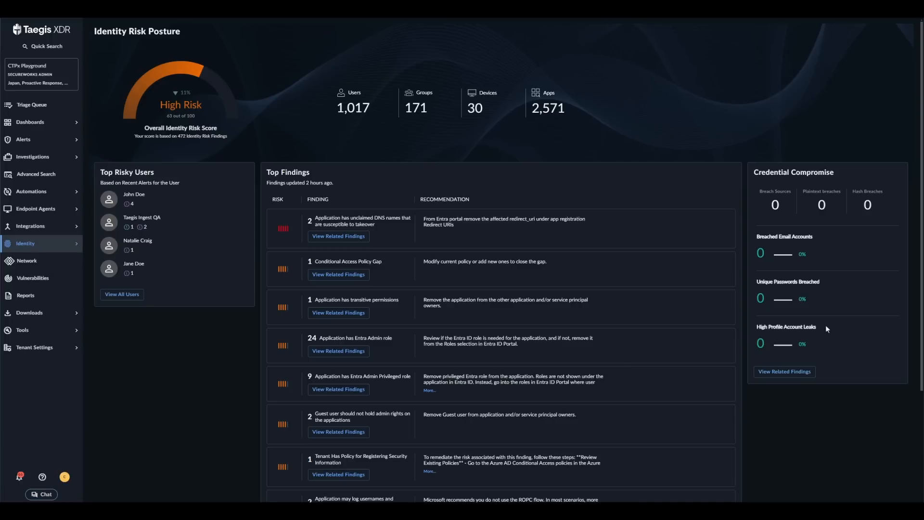
mouse_move(784, 372)
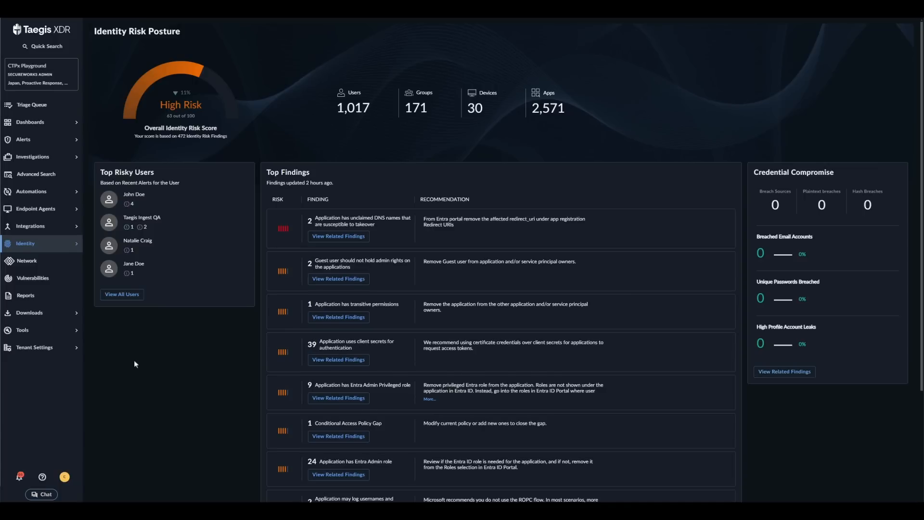
- Browse the My Environment list of 52 active users, peek at the third user's summary, and show the Country filters
left_click(25, 242)
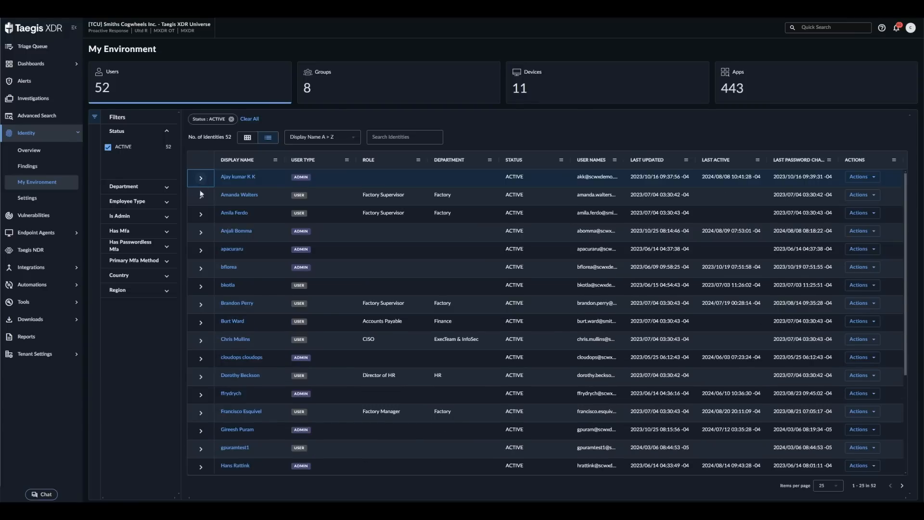
left_click(201, 213)
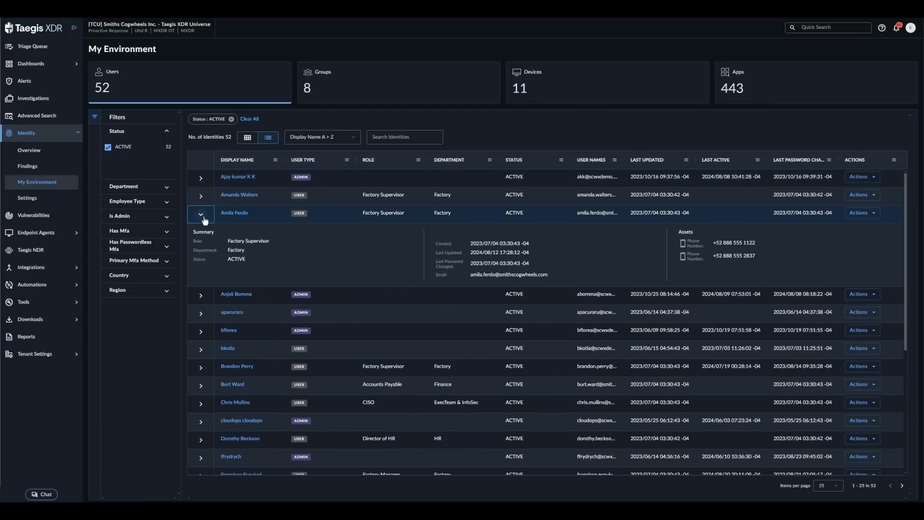
left_click(201, 212)
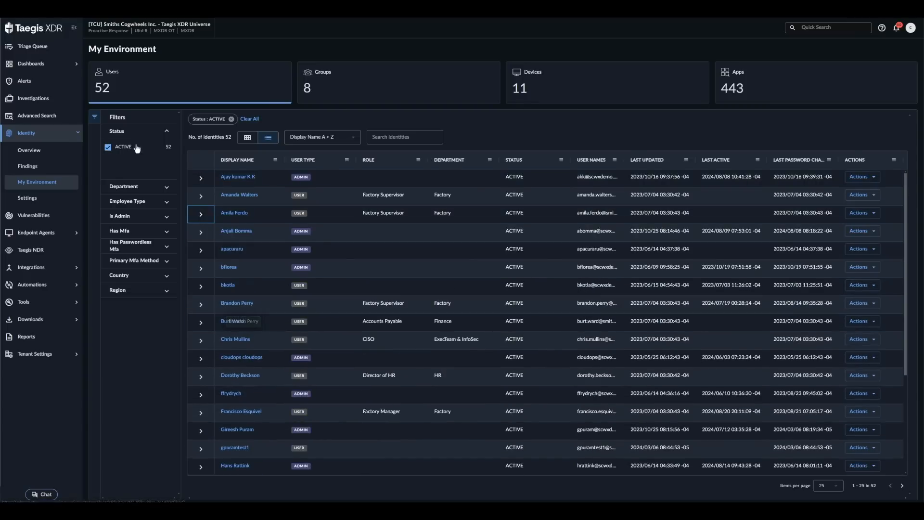
left_click(124, 186)
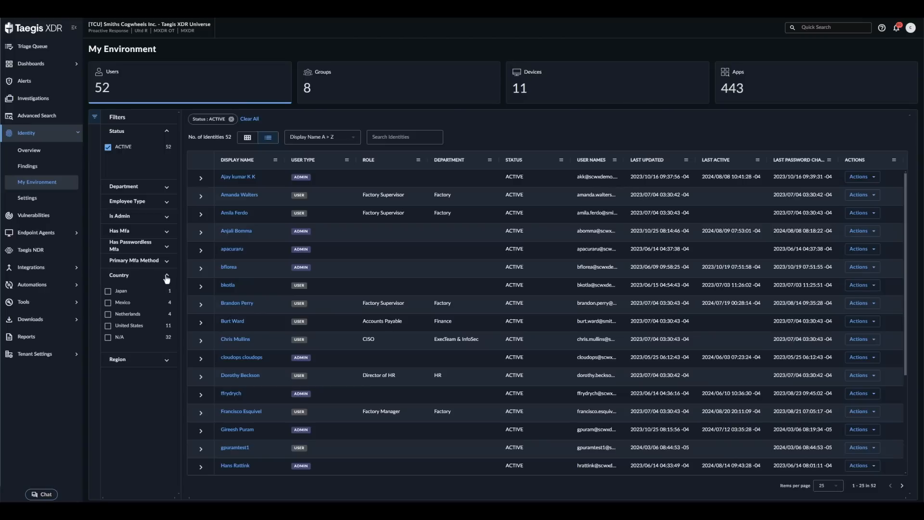
- Collapse the Country filter, preview the users as cards, then return to the table listing
left_click(118, 274)
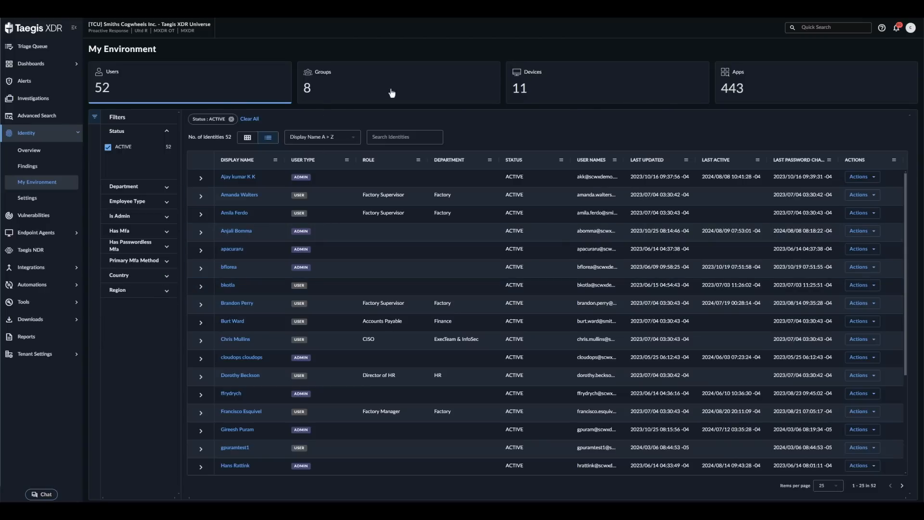
mouse_move(800, 92)
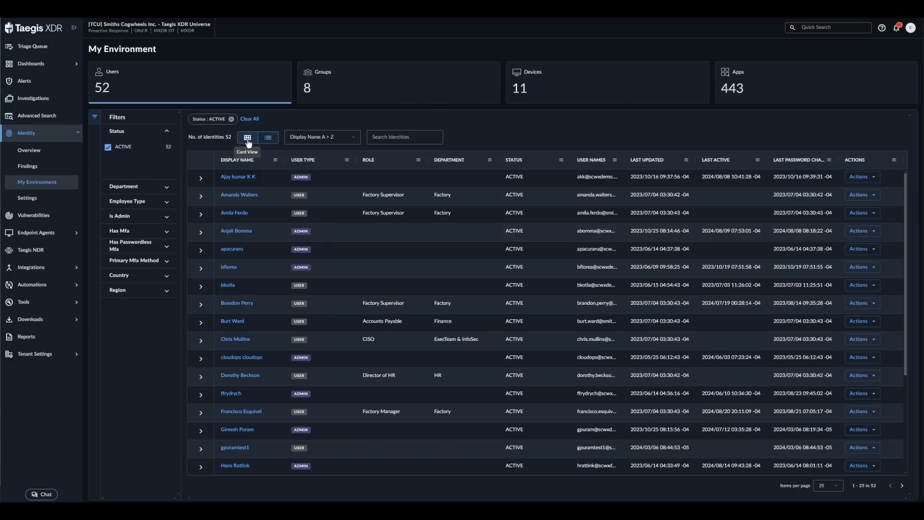
left_click(247, 137)
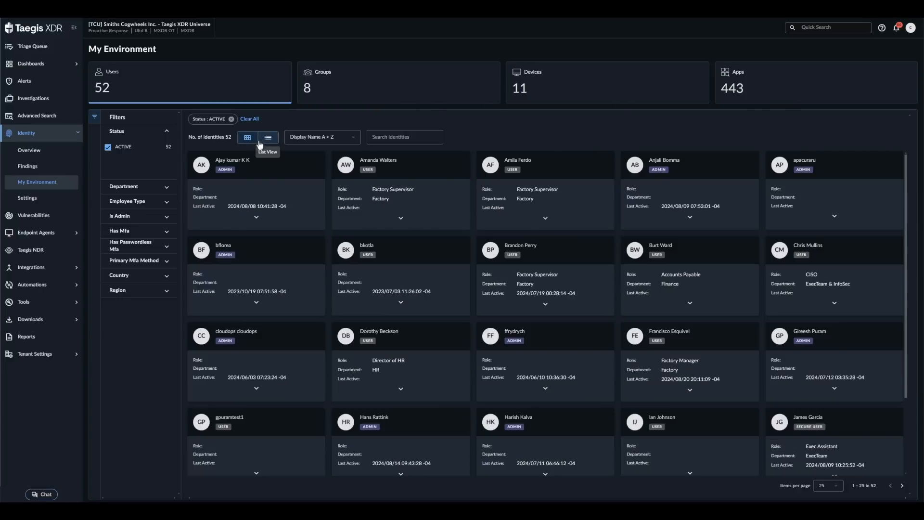
left_click(267, 137)
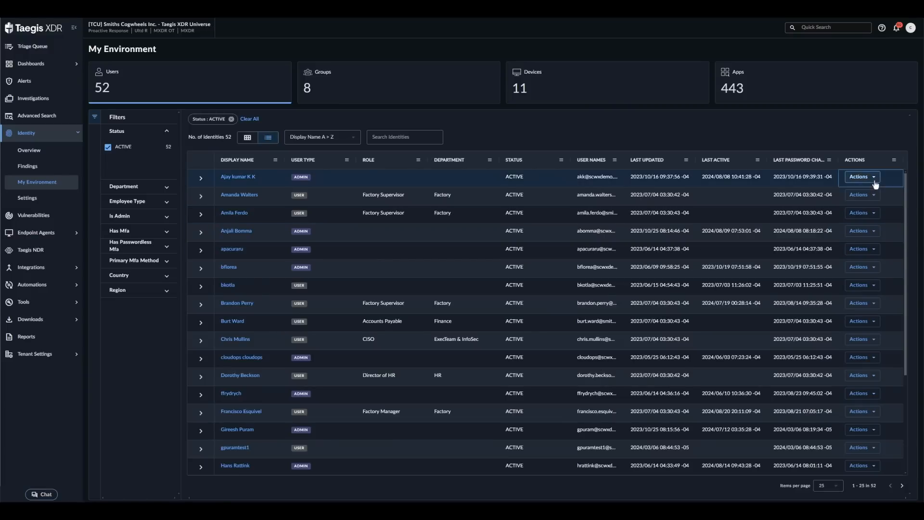
left_click(860, 176)
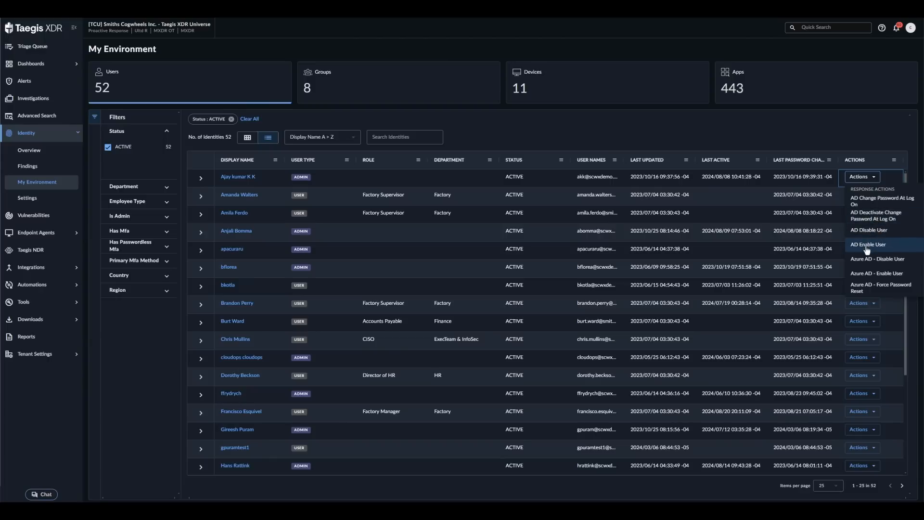
mouse_move(884, 273)
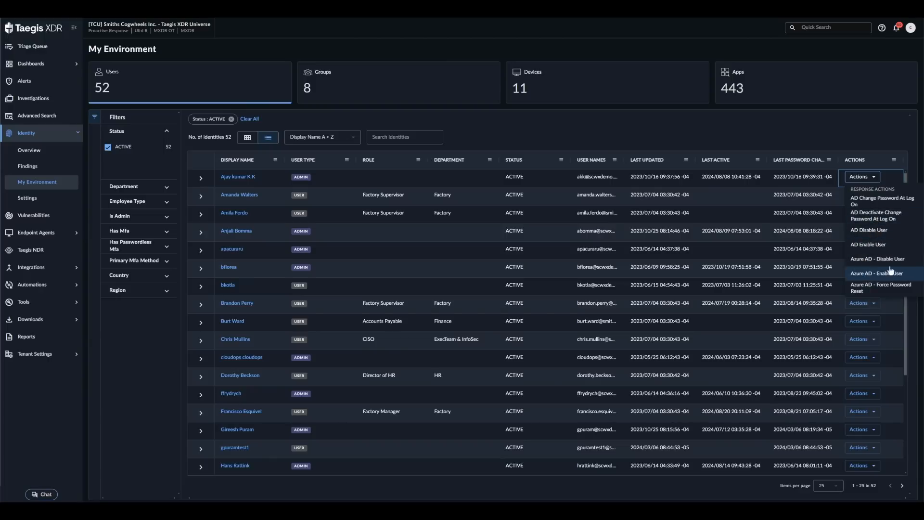
mouse_move(869, 229)
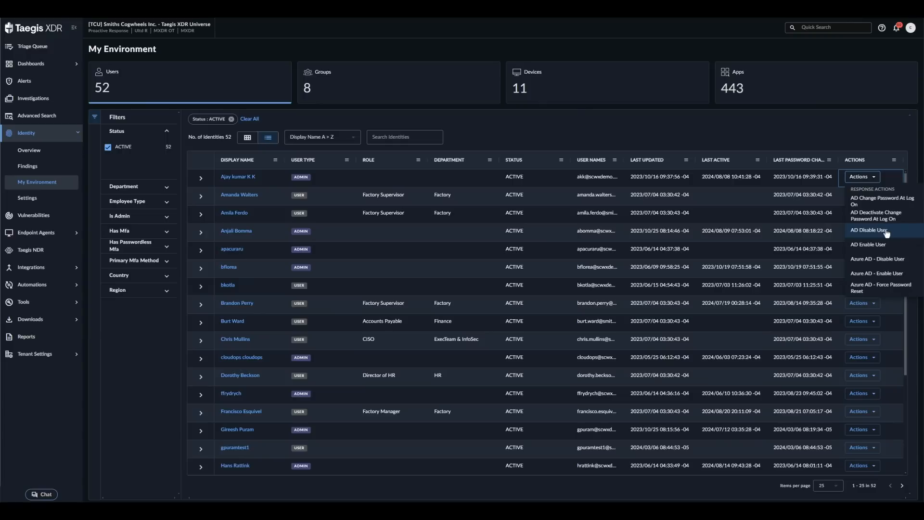
left_click(861, 176)
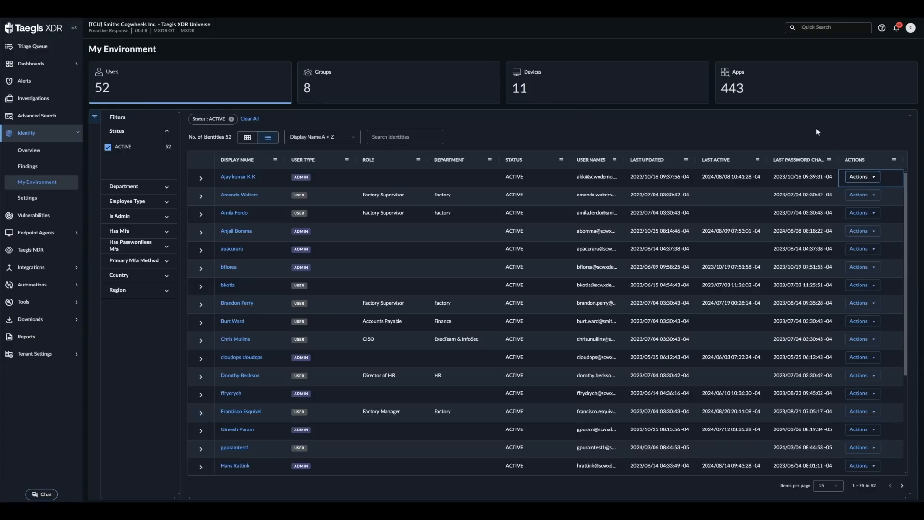